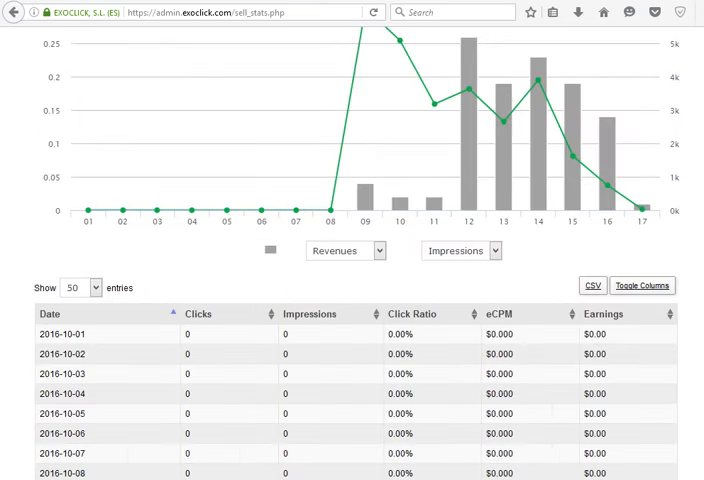
- Highlight the 2016-10-12 daily figures, then view getmodapk.com's seven ad zones under Sites & Ad Zones
scroll(down, 3)
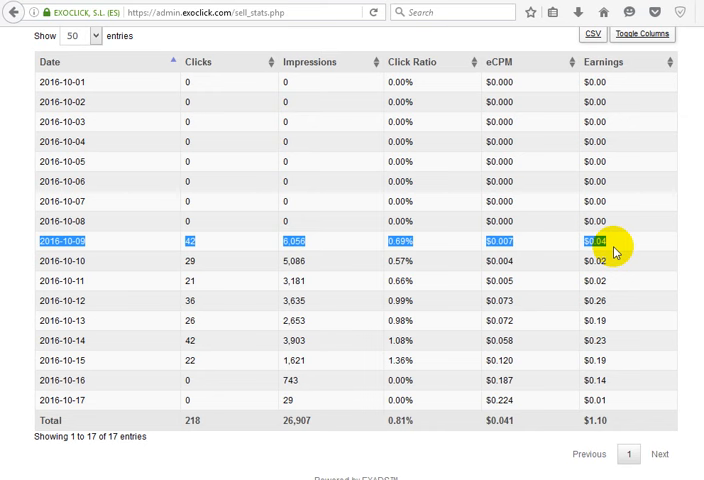
mouse_move(508, 275)
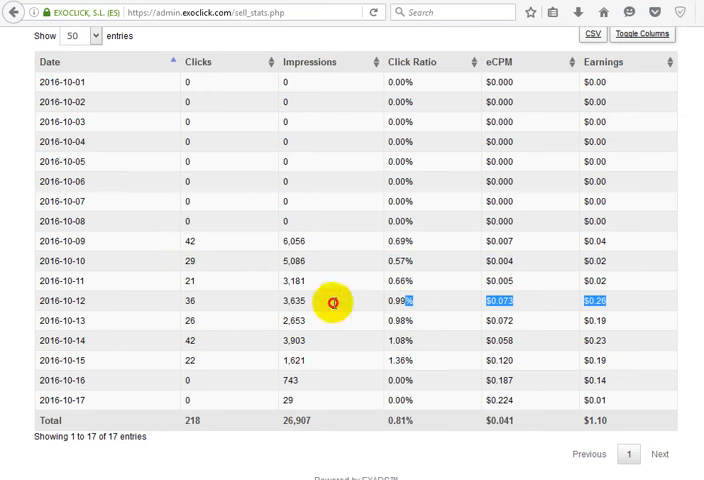
click(62, 300)
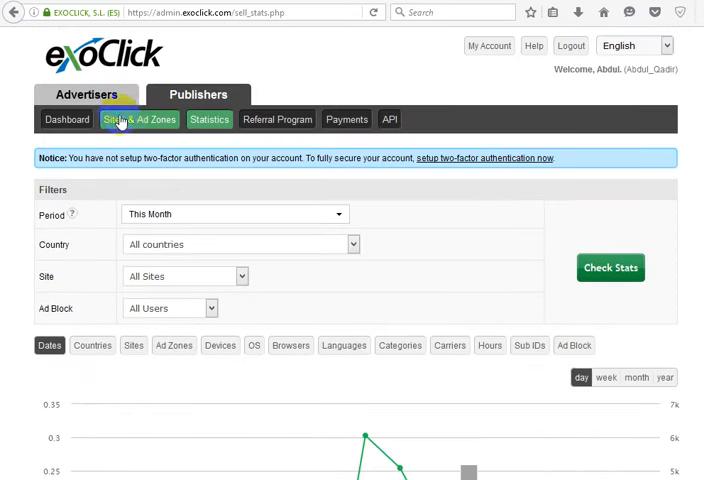
click(140, 119)
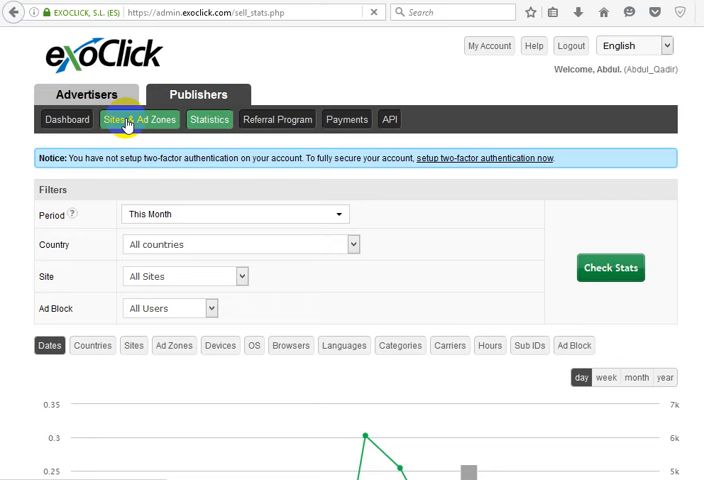
click(139, 119)
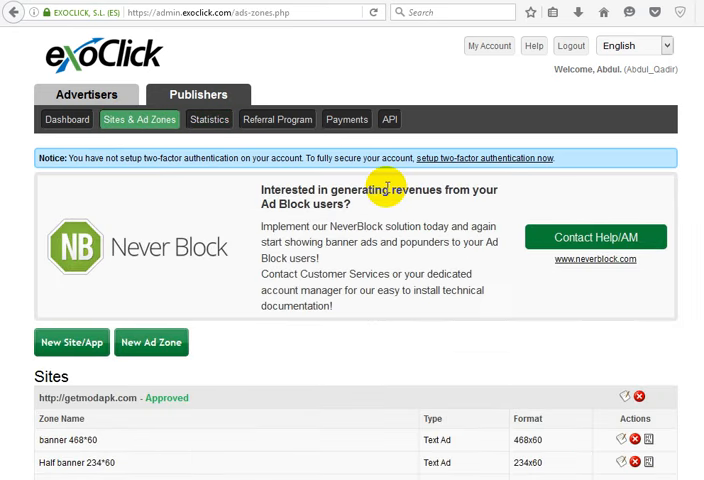
scroll(down, 3)
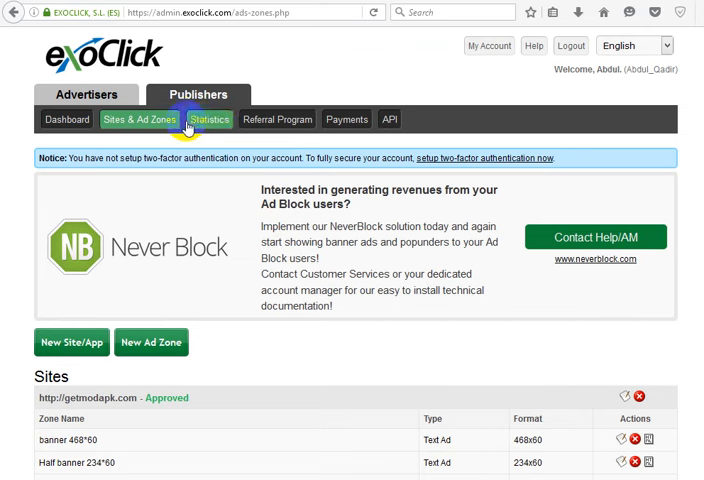
scroll(down, 3)
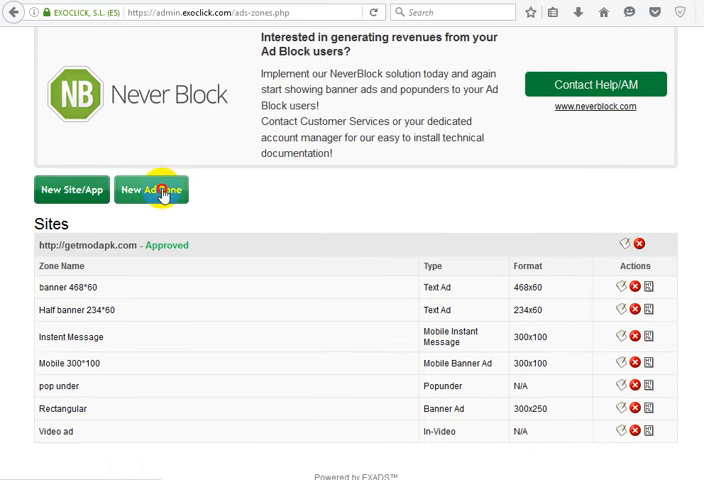
- Begin a new ad zone and preview Text Ad, Popunder, Instant Message, then Interstitial formats
click(151, 189)
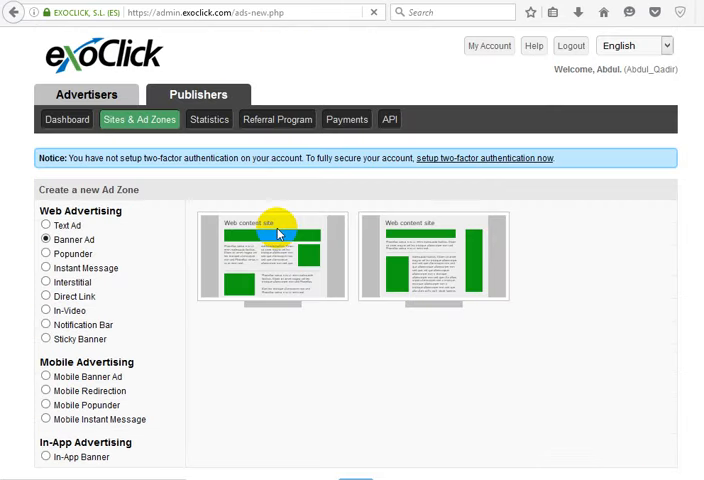
mouse_move(205, 240)
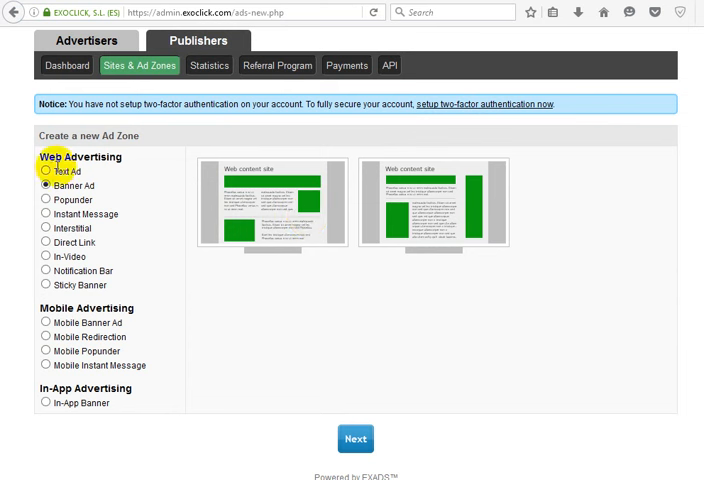
mouse_move(75, 157)
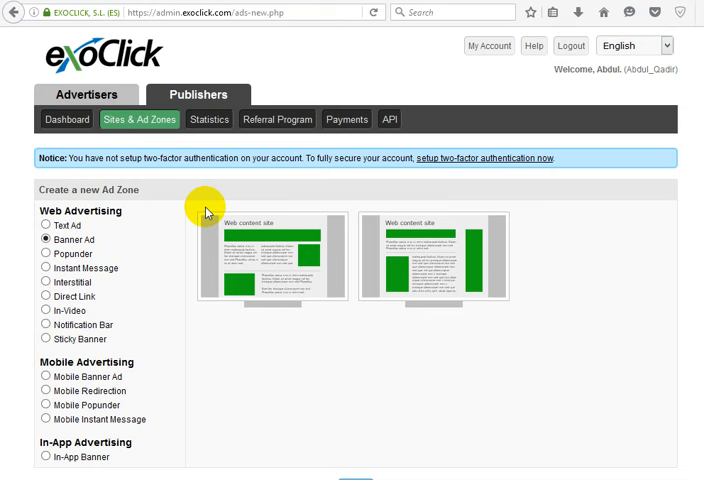
mouse_move(182, 199)
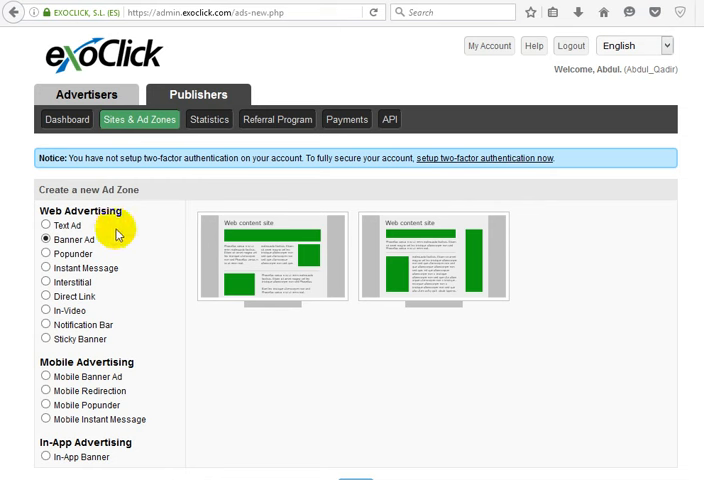
click(46, 224)
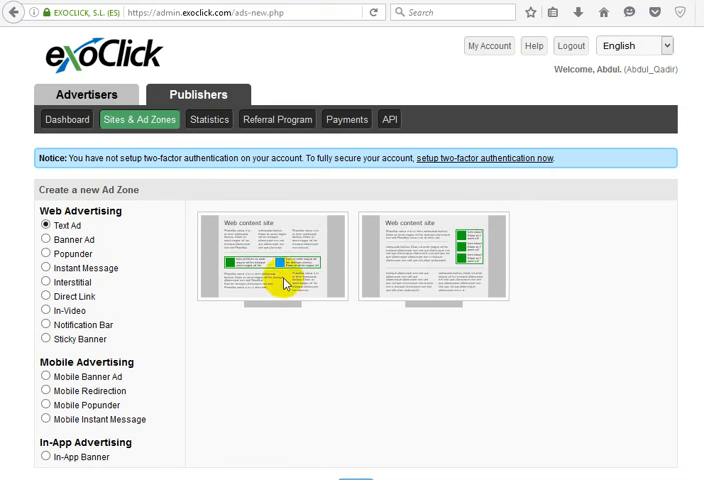
click(46, 239)
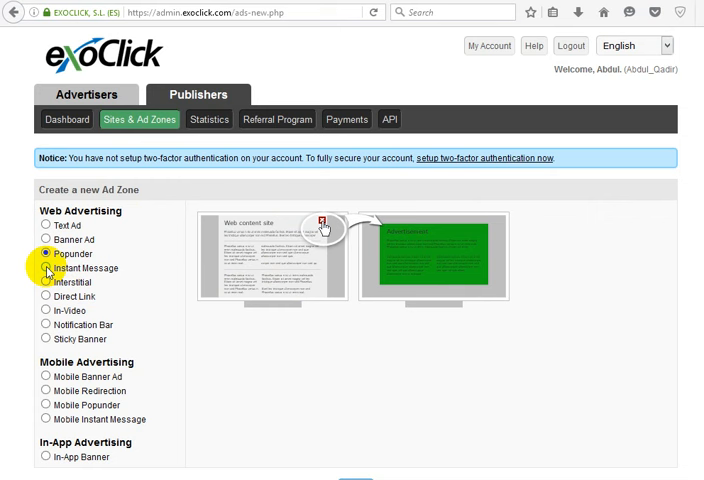
click(46, 268)
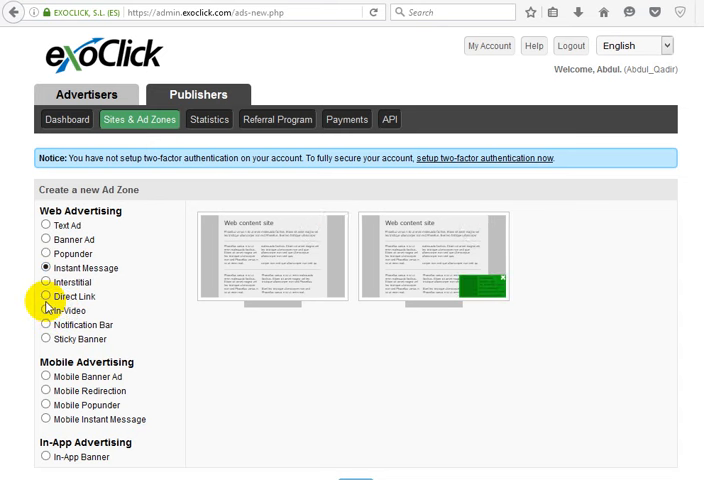
click(44, 282)
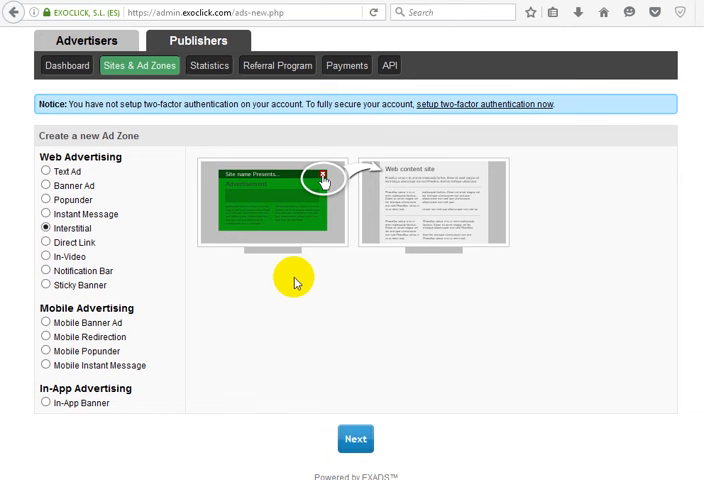
mouse_move(293, 273)
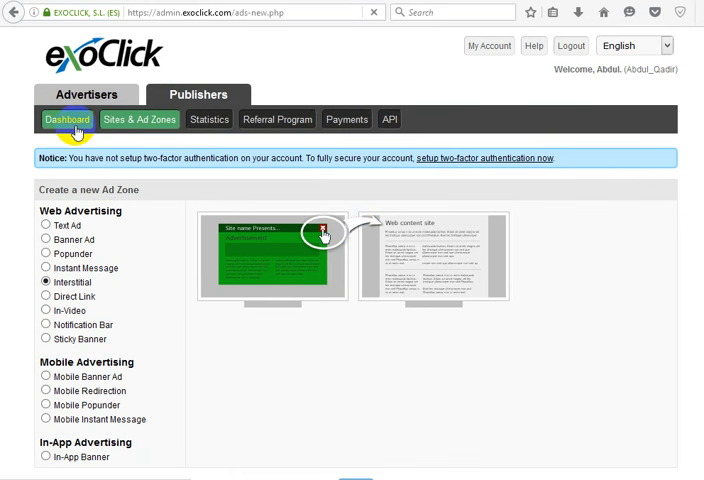
- Visit the Dashboard, then load this month's daily revenue chart and earnings table in Statistics
click(66, 119)
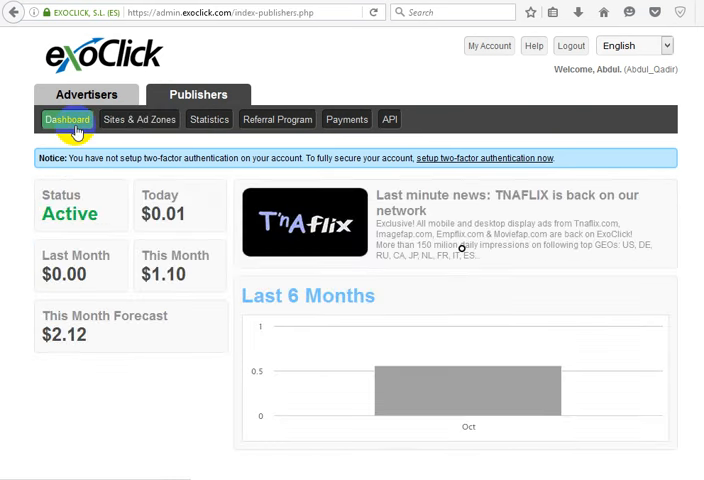
click(209, 119)
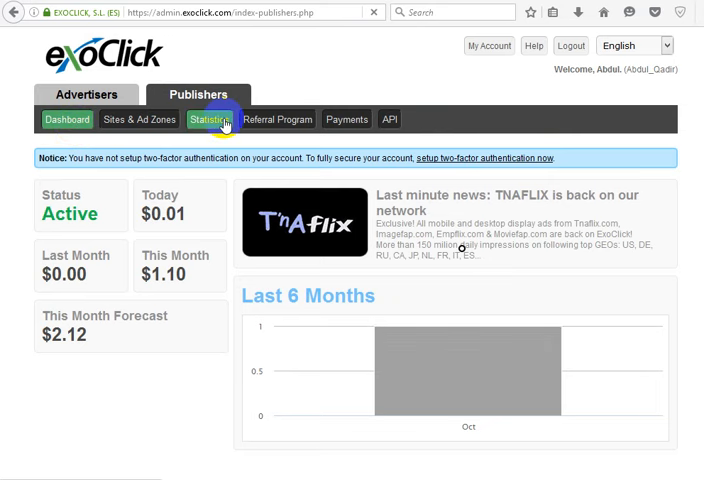
click(210, 119)
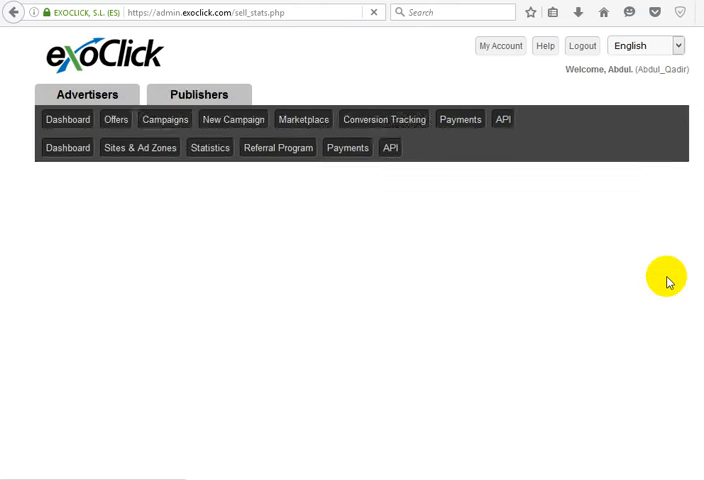
click(210, 119)
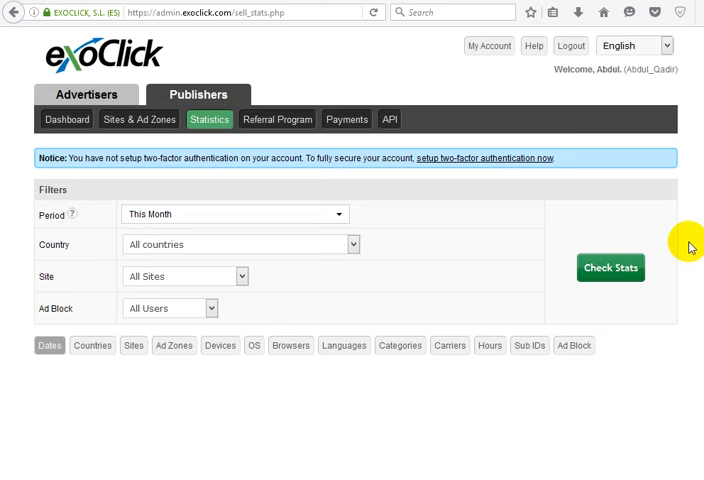
click(610, 267)
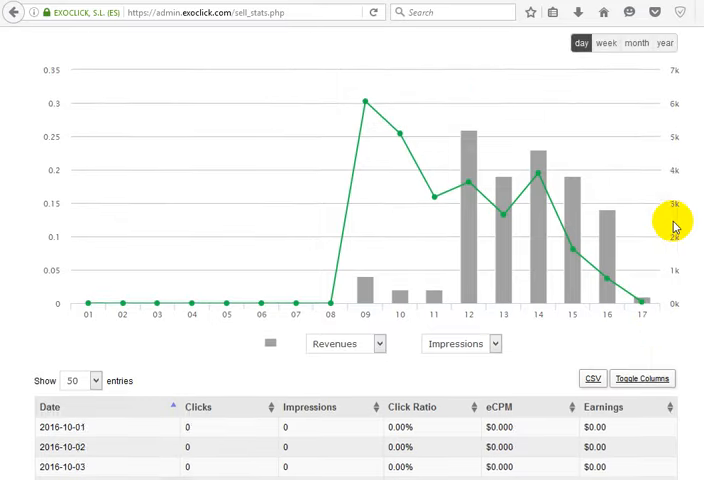
scroll(down, 3)
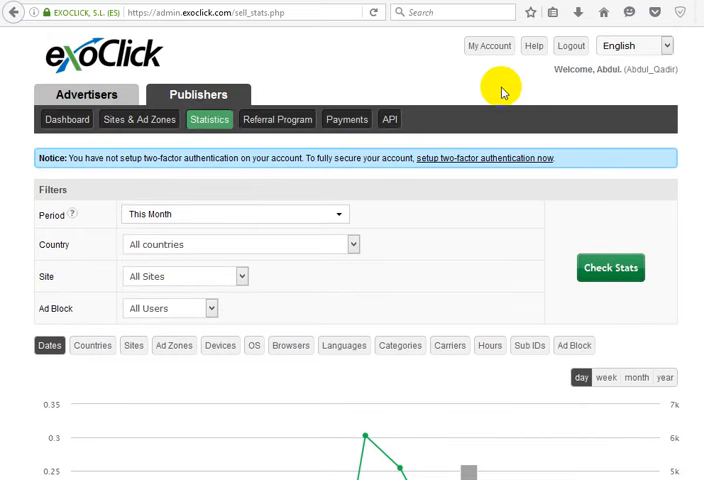
mouse_move(385, 50)
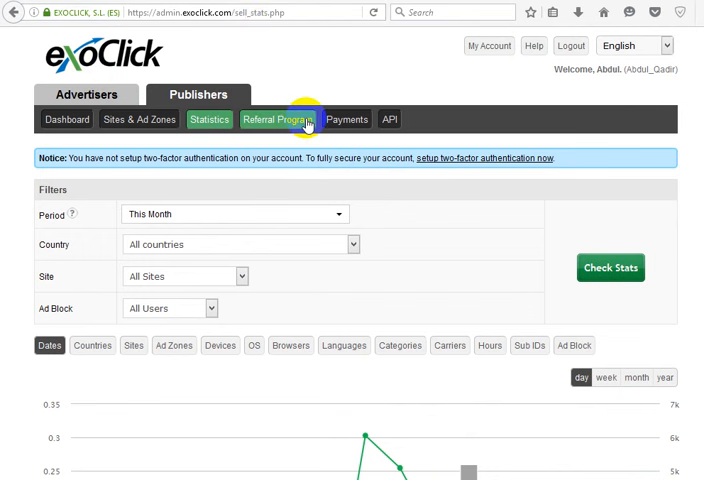
mouse_move(338, 102)
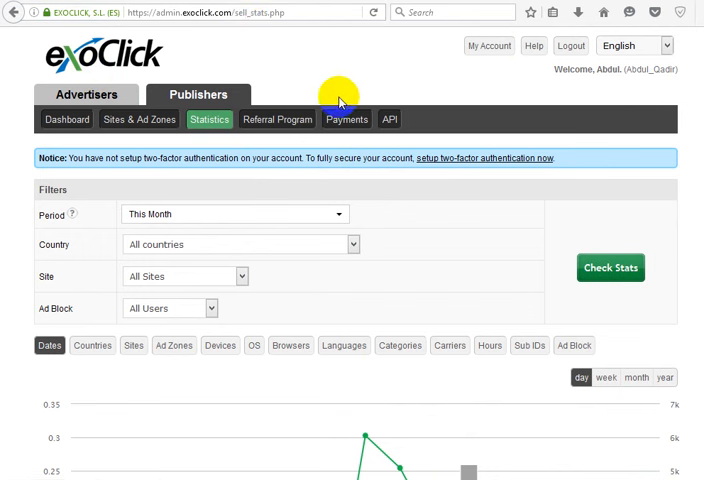
mouse_move(340, 100)
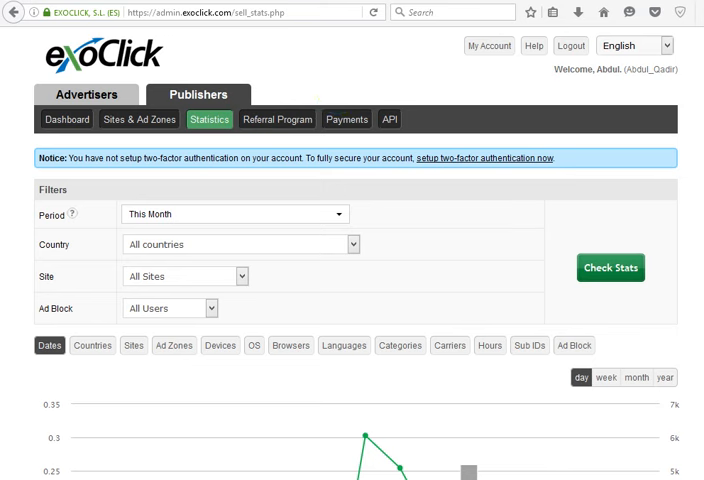